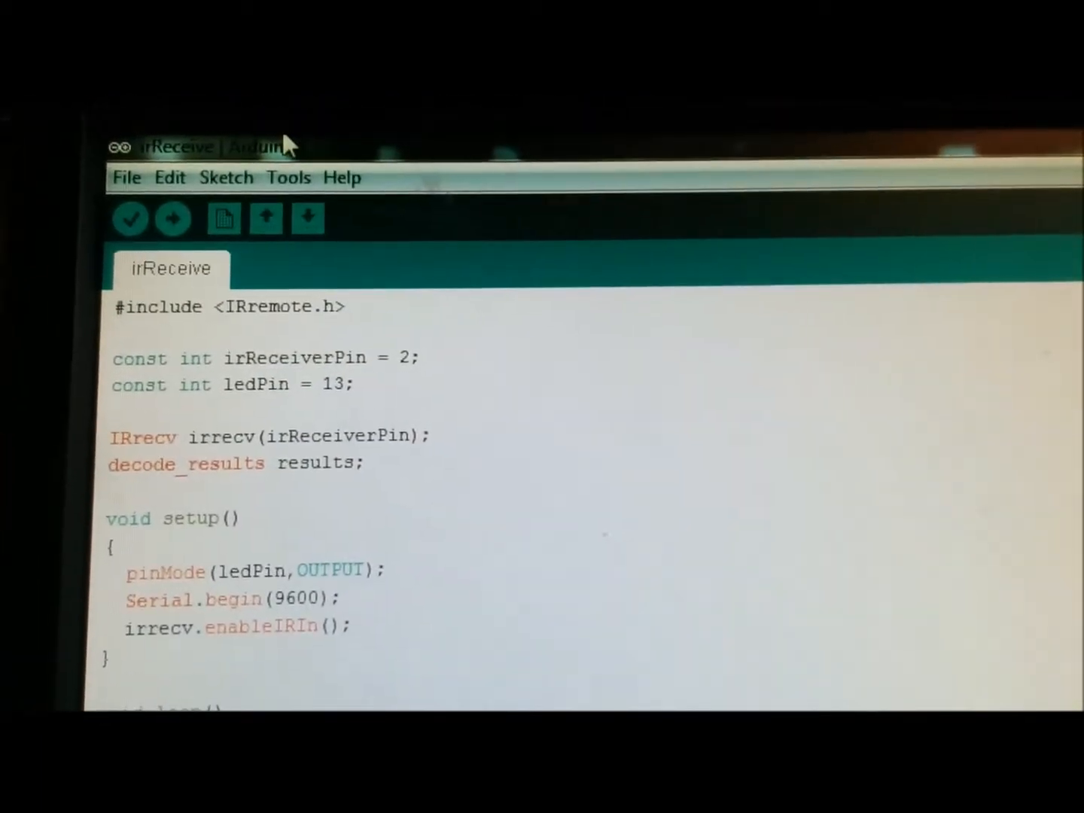
scroll(down, 3)
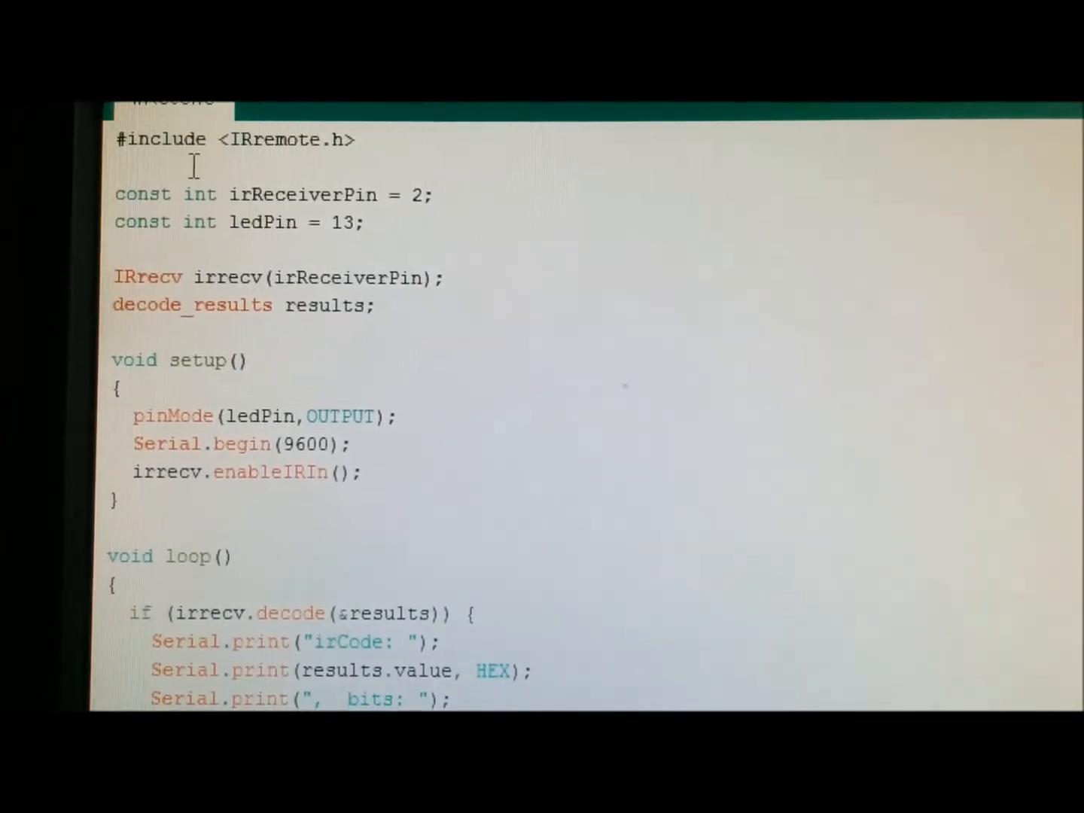
scroll(down, 3)
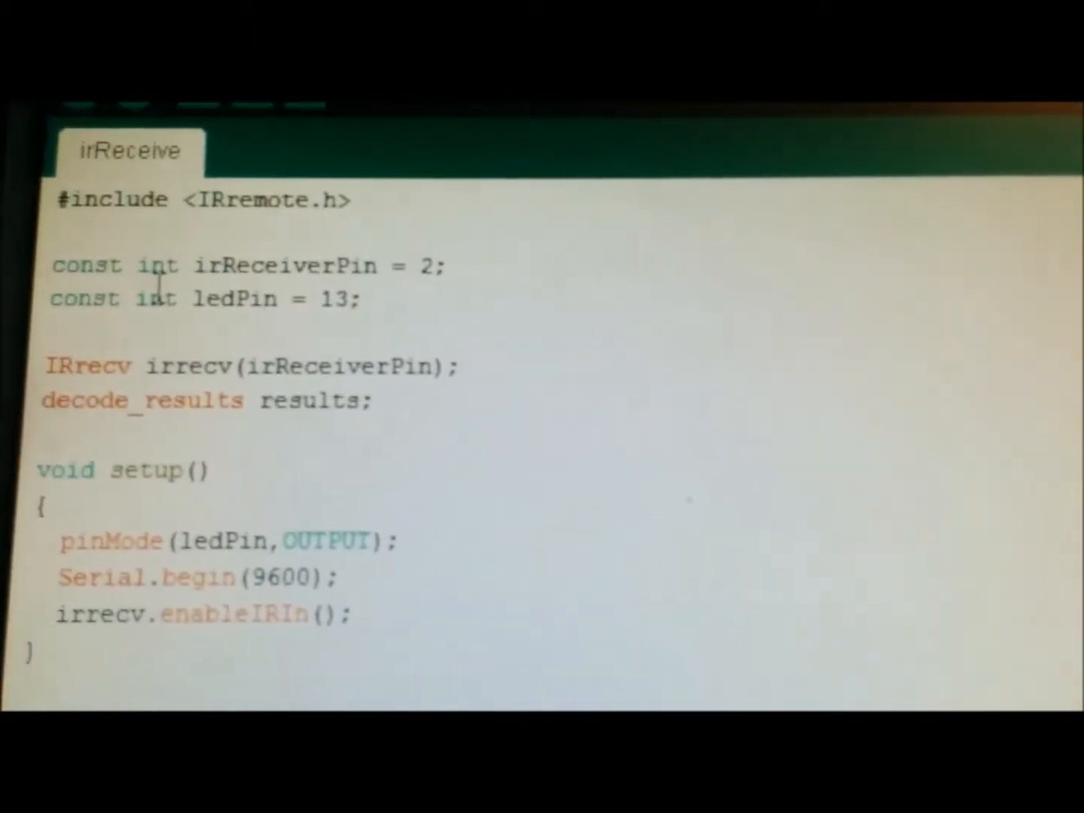
scroll(down, 3)
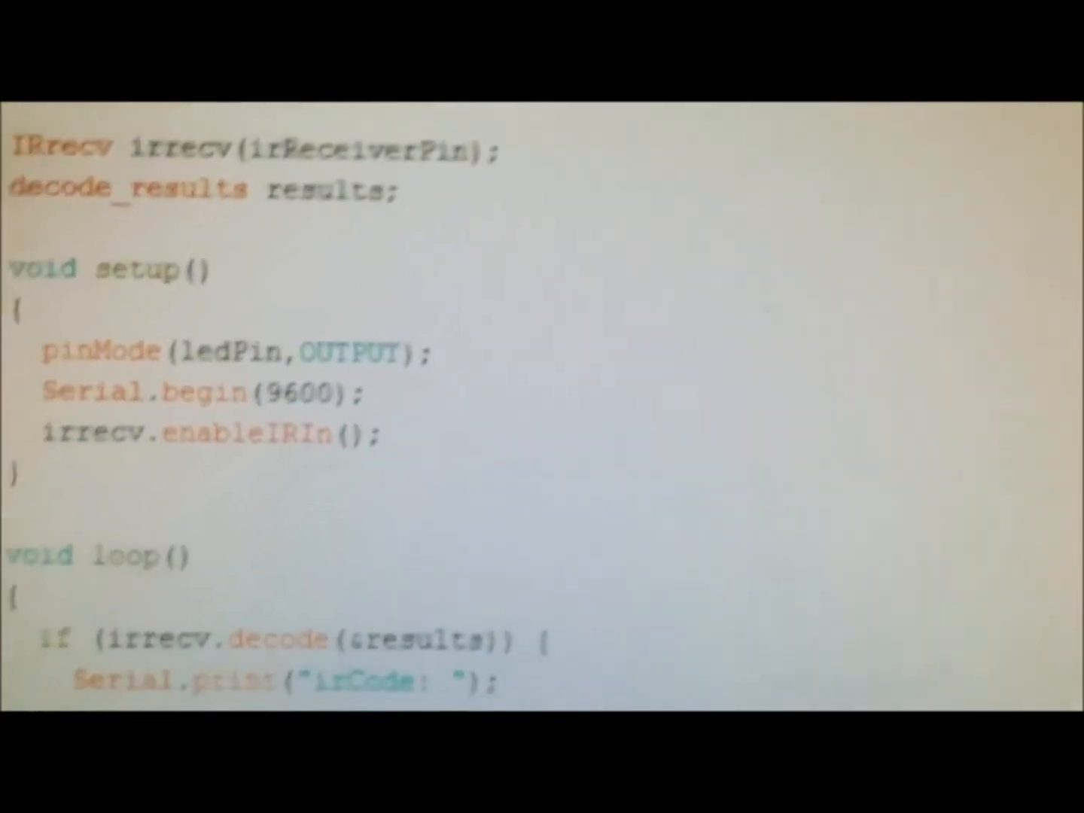
scroll(down, 3)
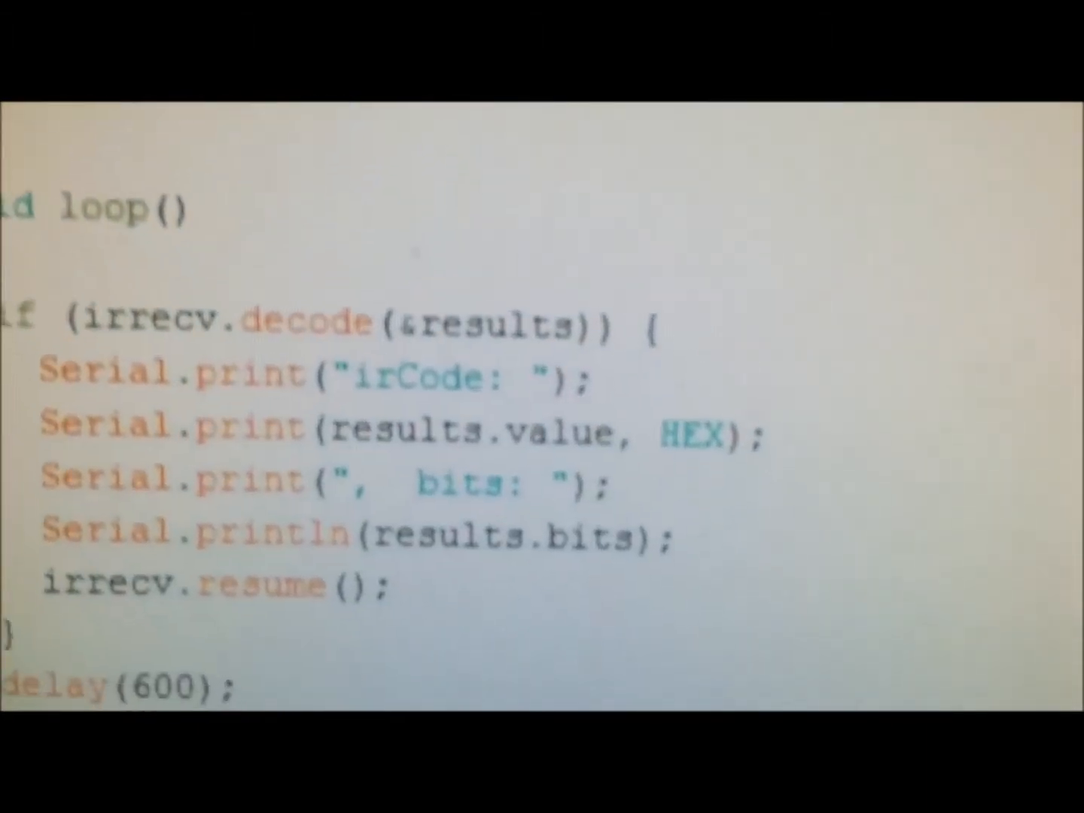
scroll(down, 3)
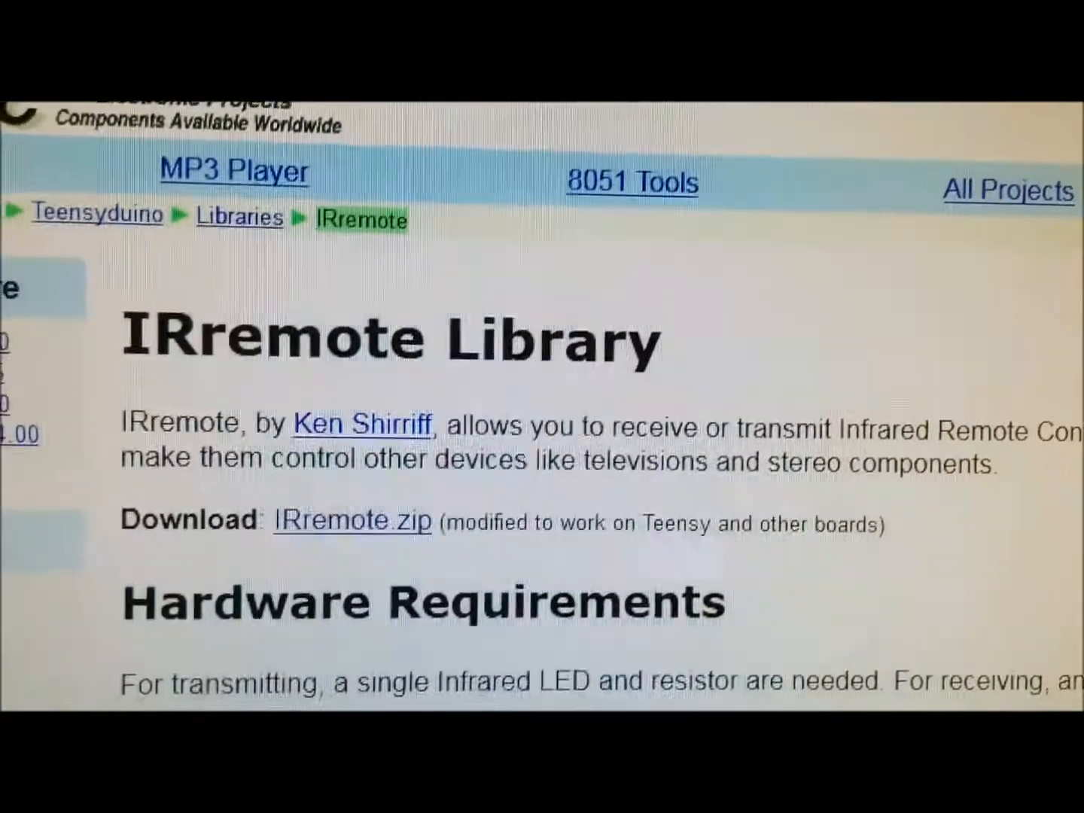
scroll(down, 3)
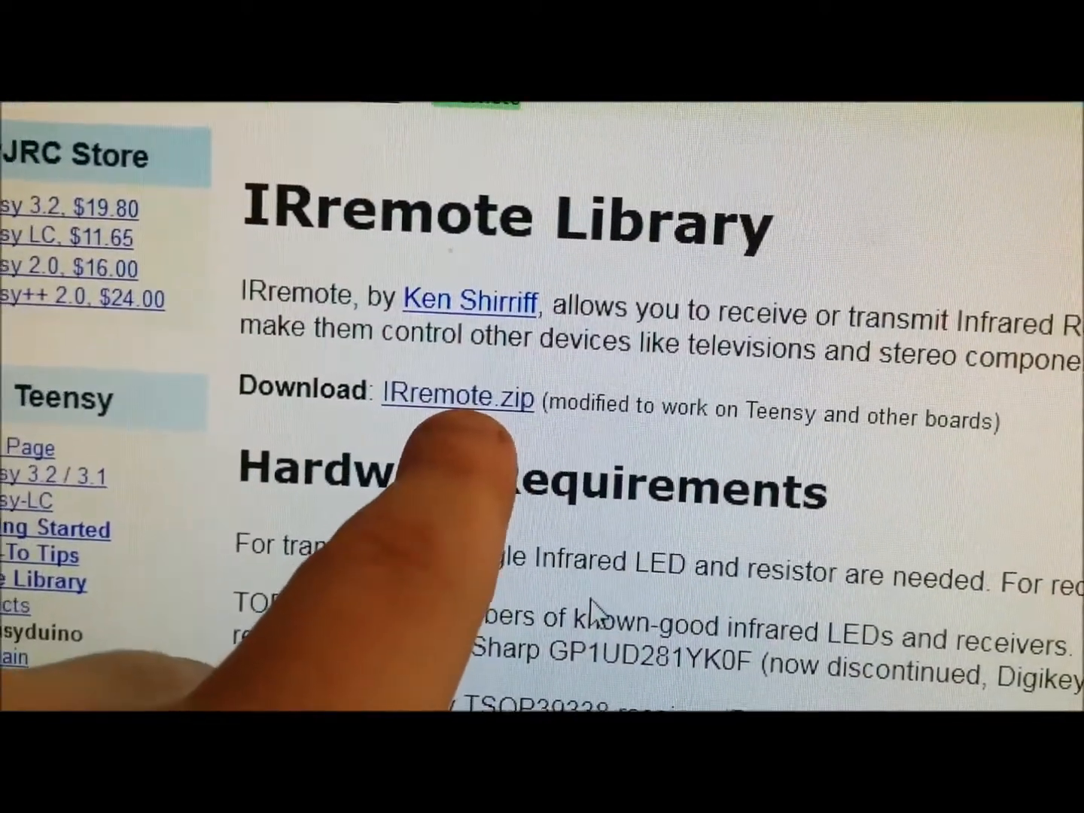